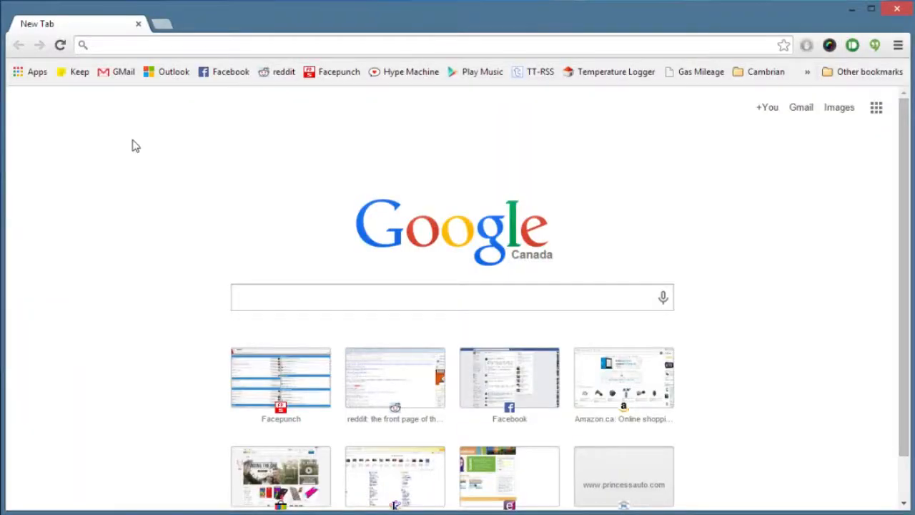
# Search Google for tpa2000d4 and open the Texas Instruments TPA2000D4 datasheet PDF.
pyautogui.write('tpa2000d4')
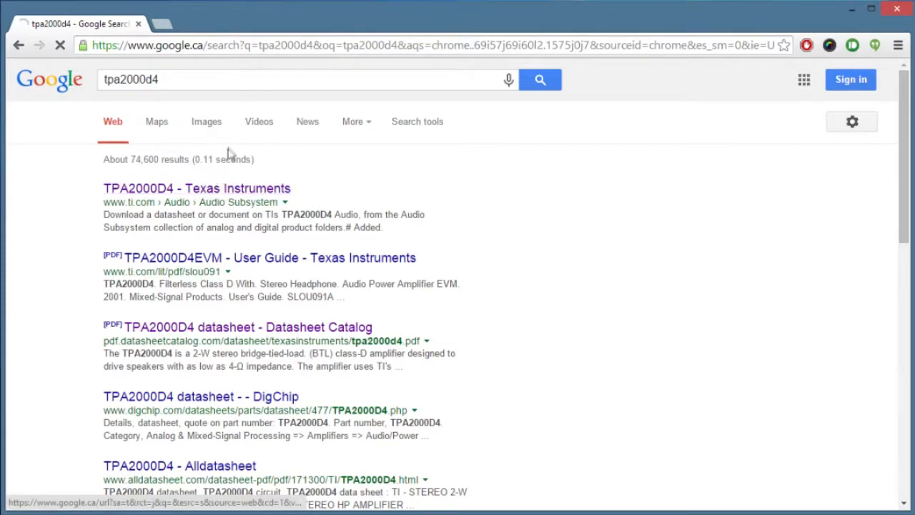
pyautogui.click(196, 188)
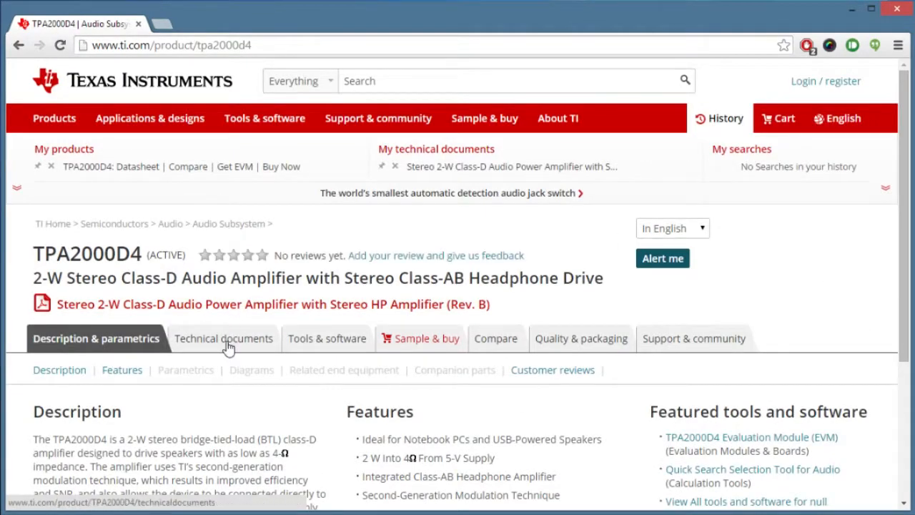
pyautogui.click(223, 338)
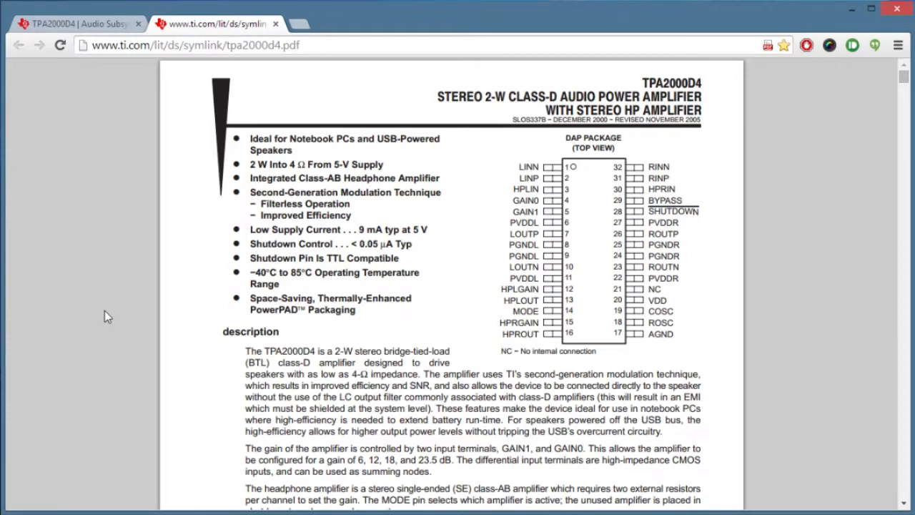
pyautogui.moveTo(649, 300)
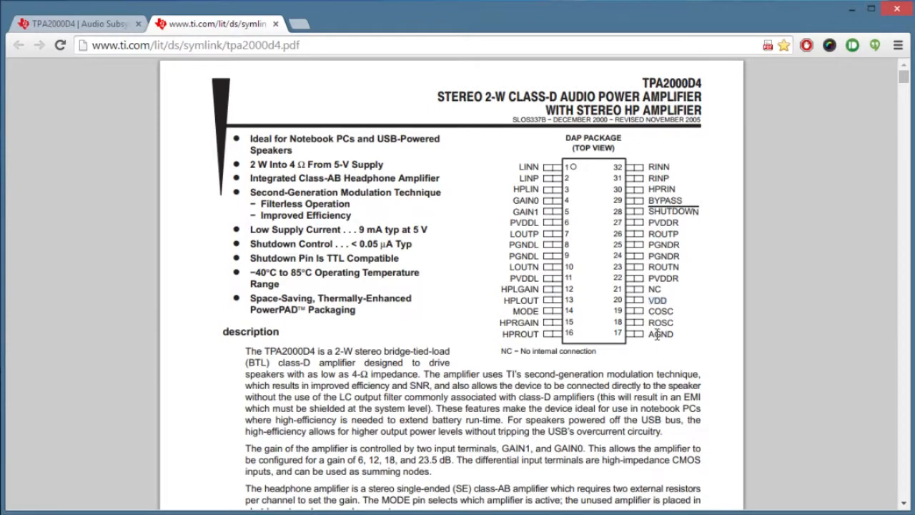
# Select the 5 V supply value, then scroll down to the Terminal Functions table.
pyautogui.doubleClick(661, 334)
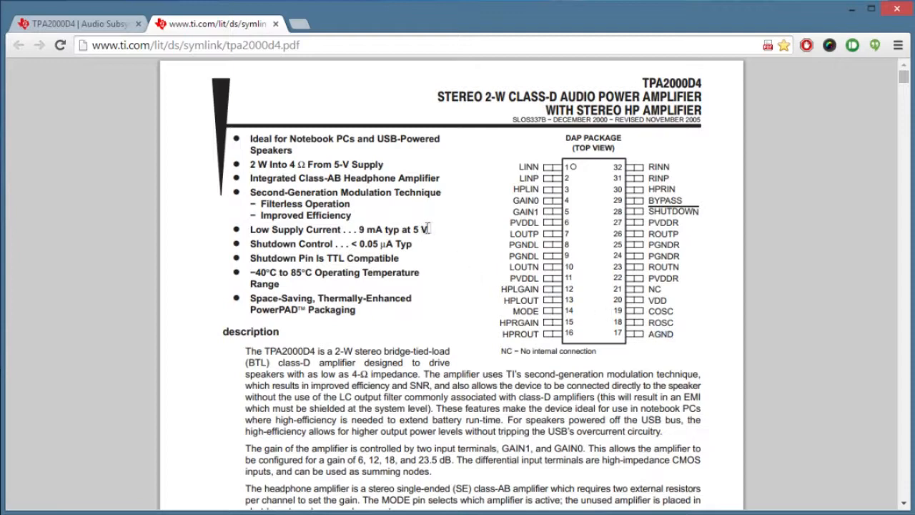
pyautogui.doubleClick(421, 229)
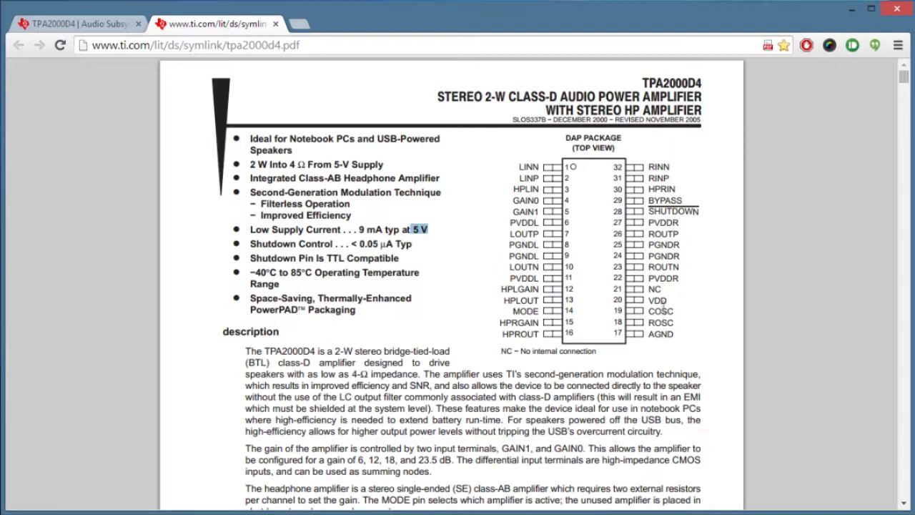
pyautogui.moveTo(650, 301)
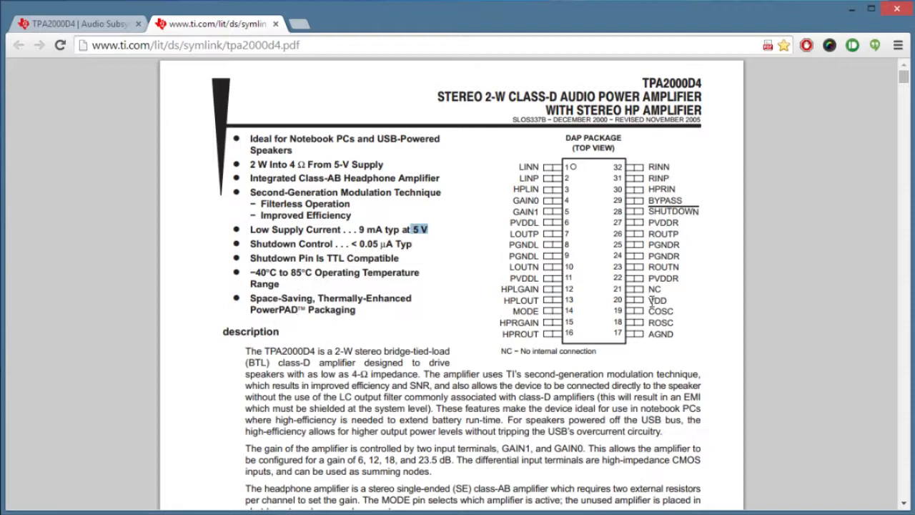
pyautogui.scroll(-3)
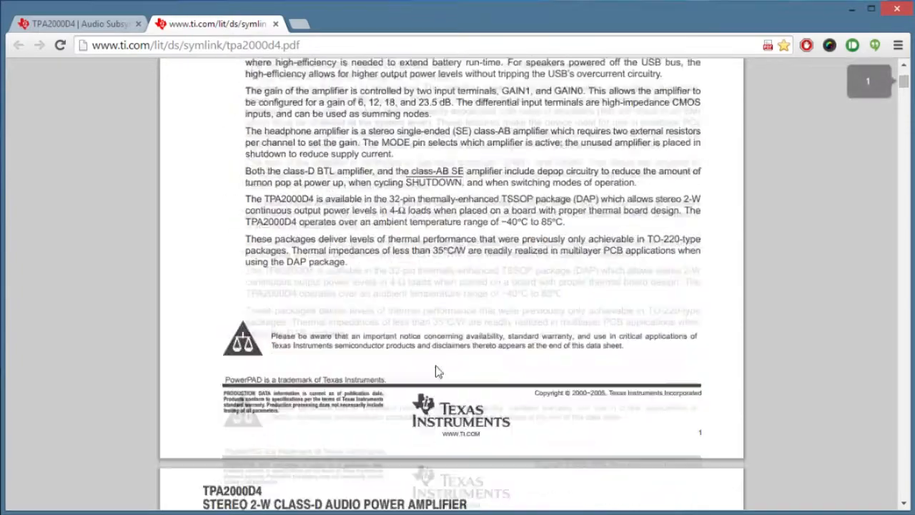
pyautogui.scroll(-3)
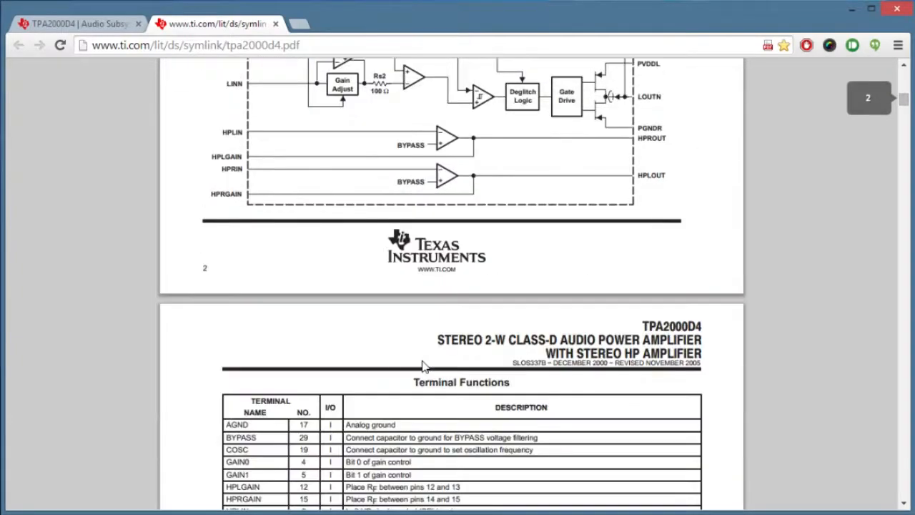